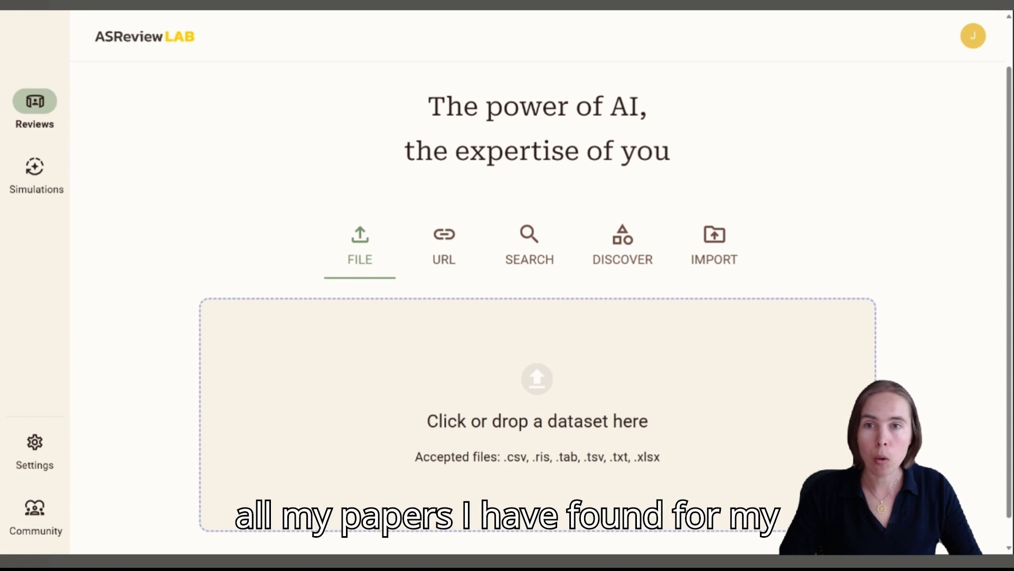
Upload the AllReferencesDeduplicated_11597 dataset file from the computer to start a project.
{"action": "left_click", "coordinate": [537, 380]}
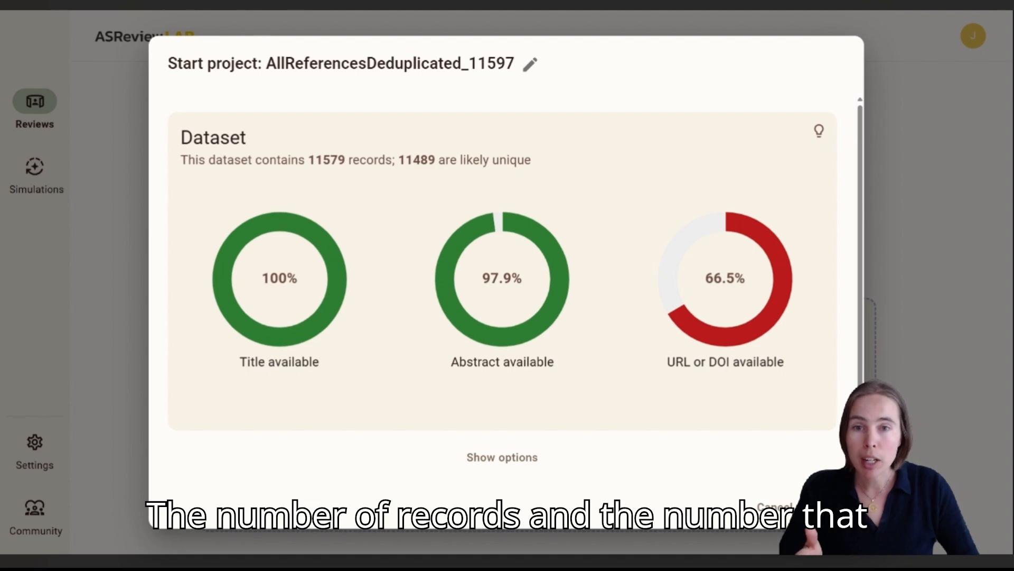
{"action": "mouse_move", "coordinate": [433, 175]}
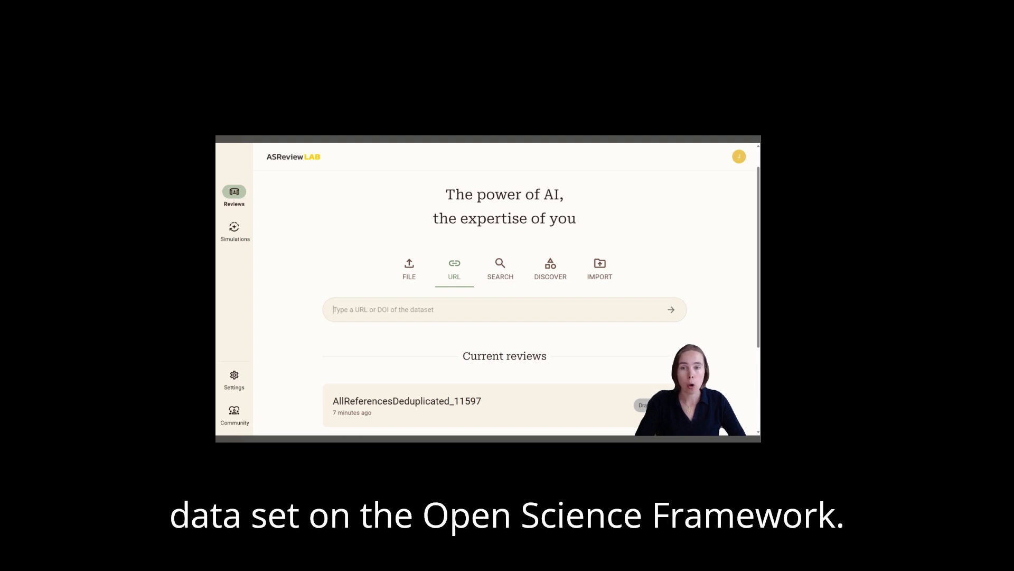
{"action": "type", "text": "https://osf.io/vw3t7/"}
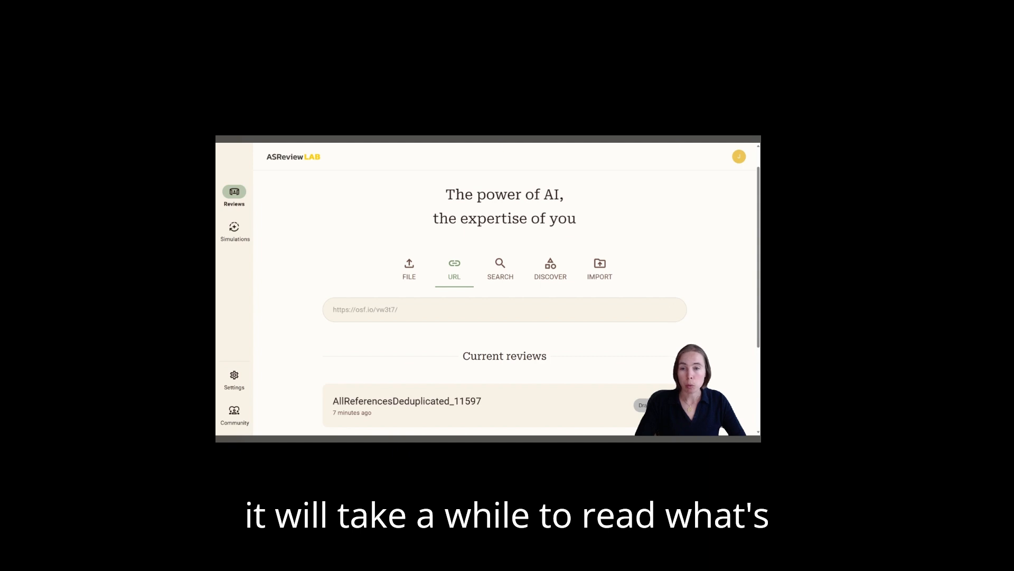
{"action": "left_click", "coordinate": [671, 310]}
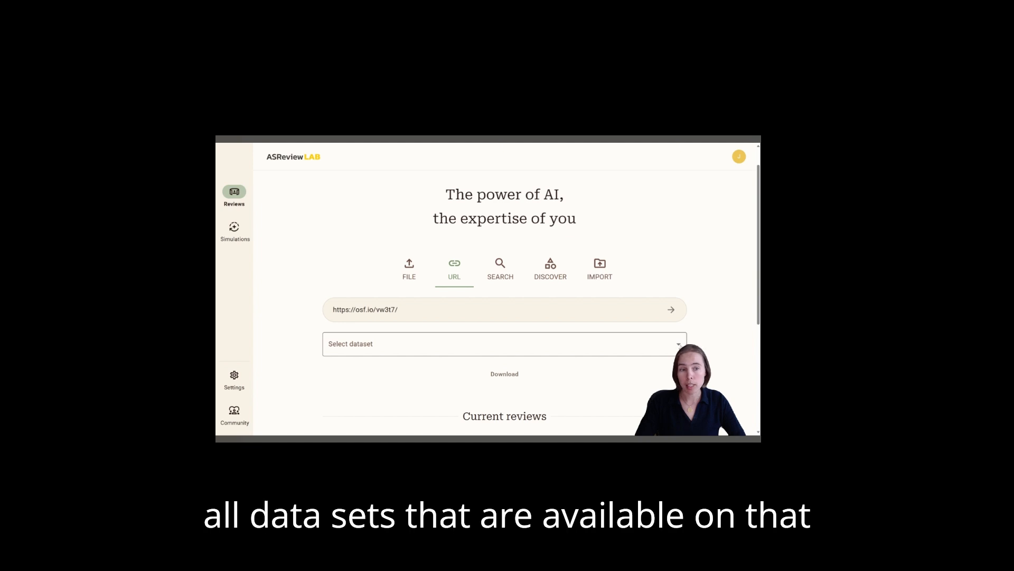
{"action": "left_click", "coordinate": [505, 344]}
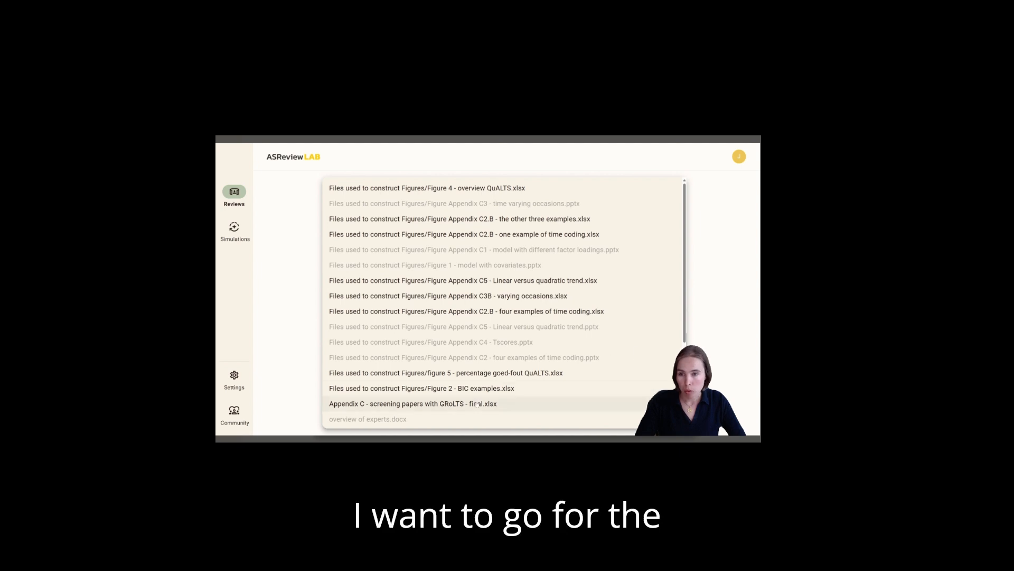
{"action": "scroll", "scroll_direction": "down", "scroll_amount": 3}
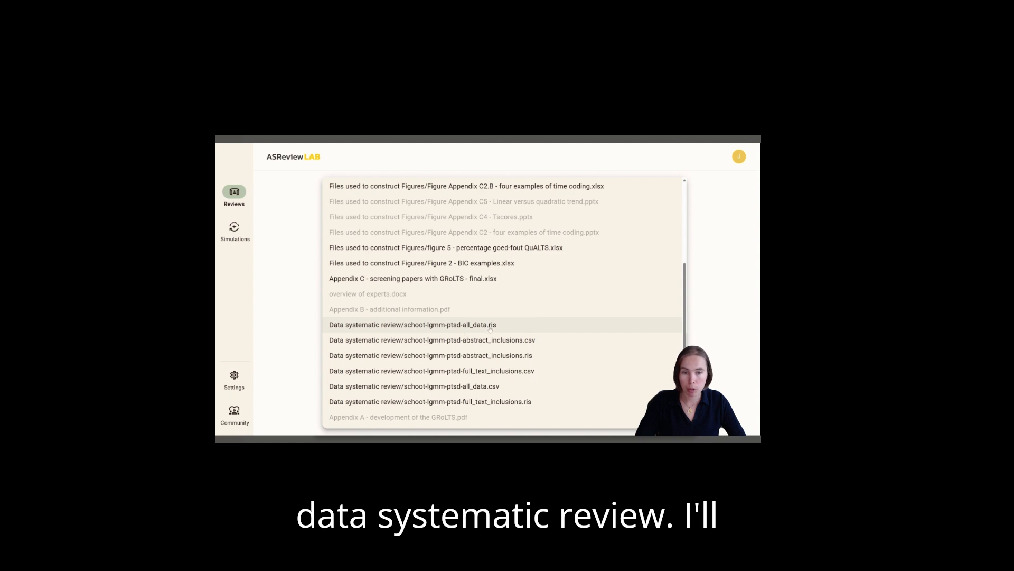
{"action": "left_click", "coordinate": [411, 324]}
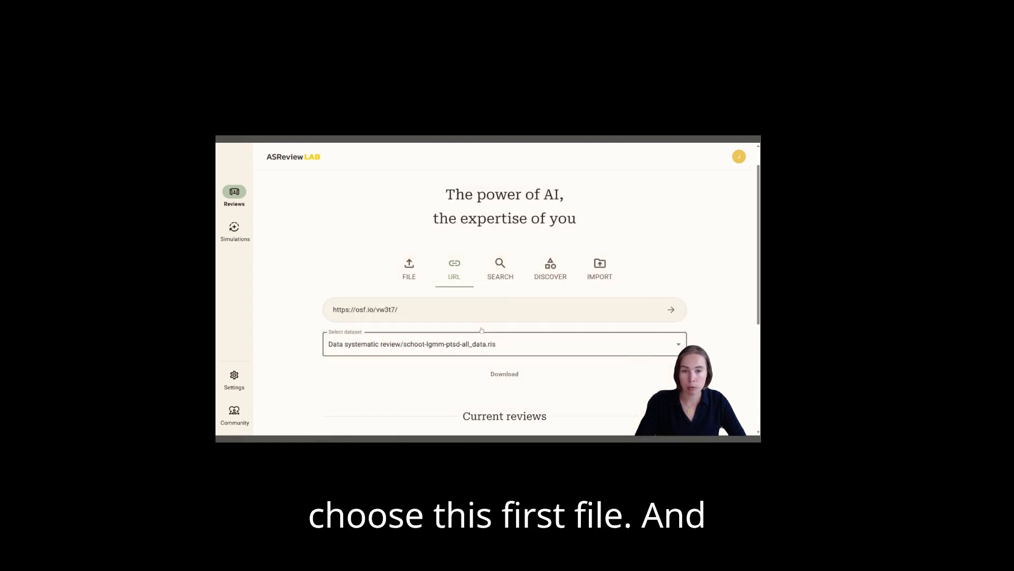
{"action": "scroll", "scroll_direction": "down", "scroll_amount": 3}
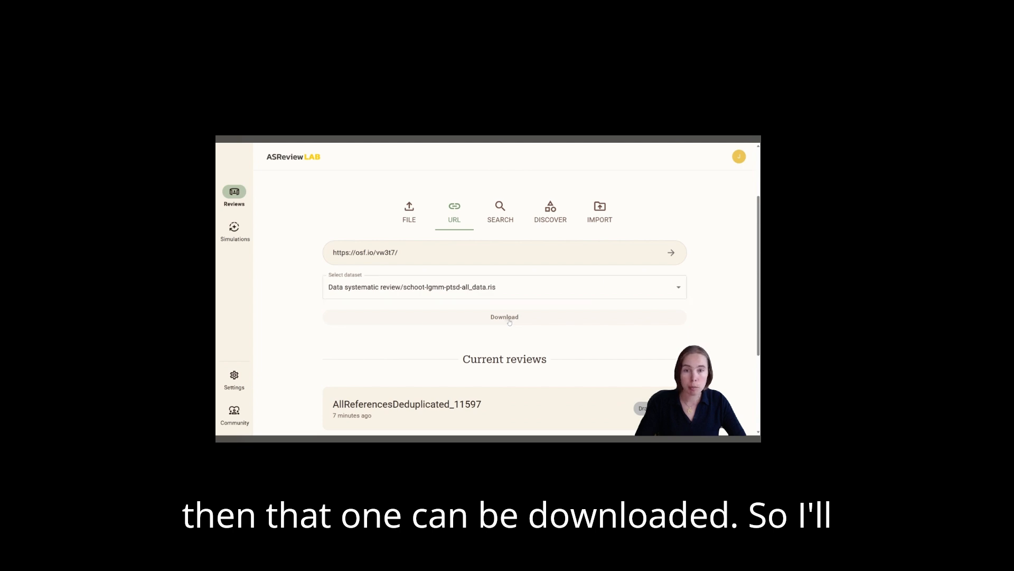
Download the chosen dataset into the project and show the extra setup options.
{"action": "left_click", "coordinate": [504, 316]}
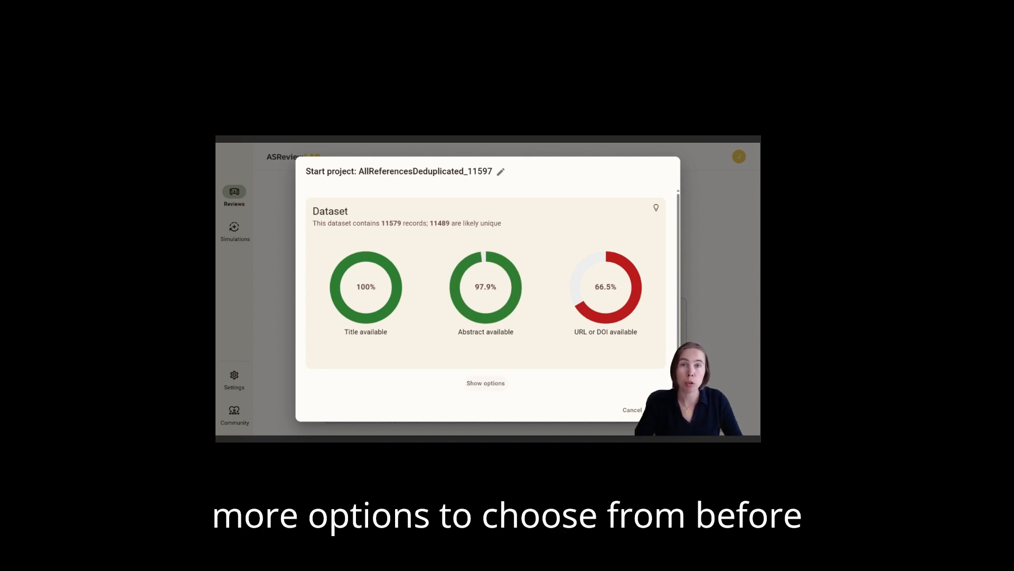
{"action": "left_click", "coordinate": [485, 383]}
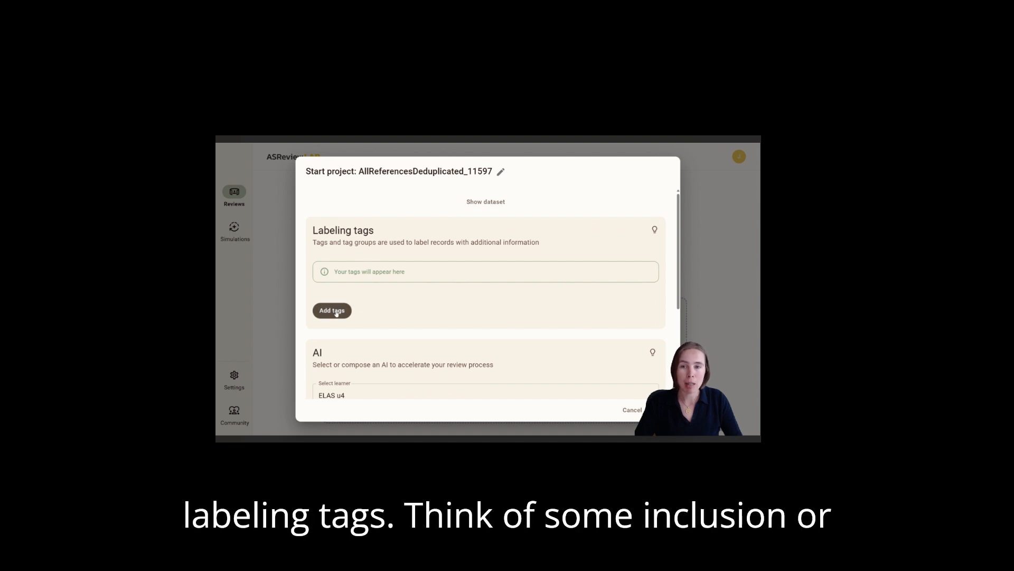
Create a Population tag group with Higher, Primary and Secondary Education tags.
{"action": "left_click", "coordinate": [331, 311]}
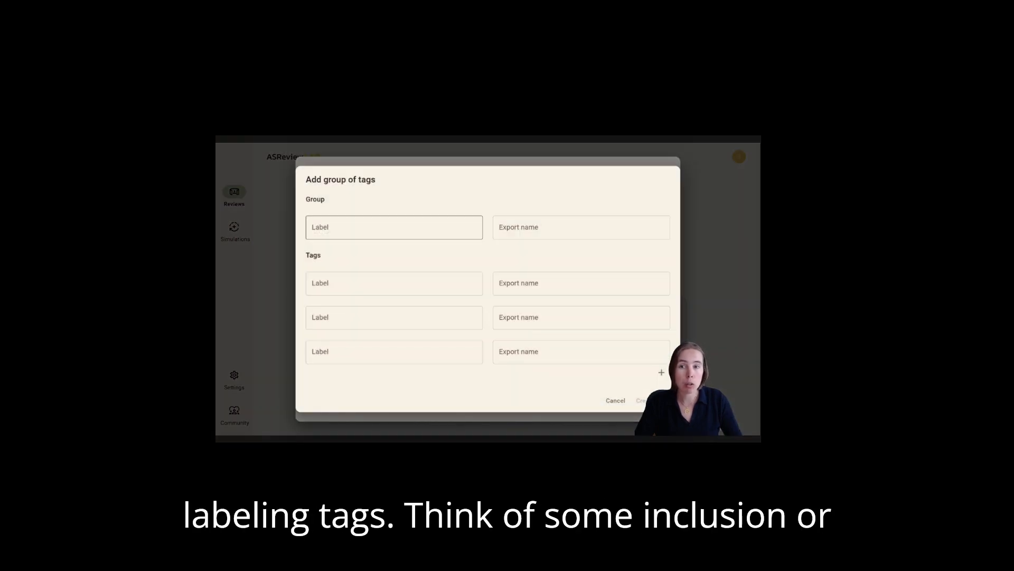
{"action": "left_click", "coordinate": [394, 226]}
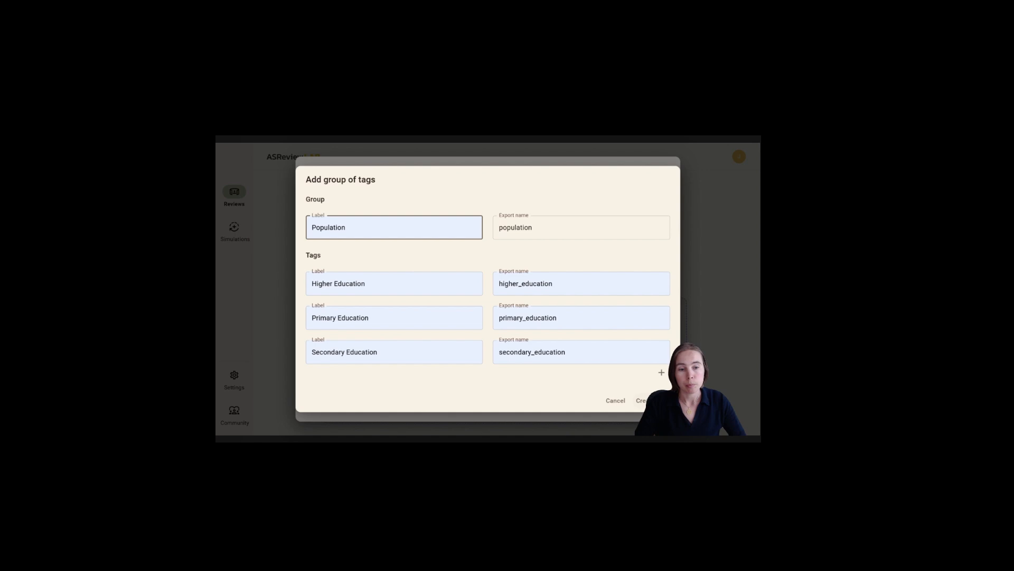
{"action": "left_click", "coordinate": [643, 400]}
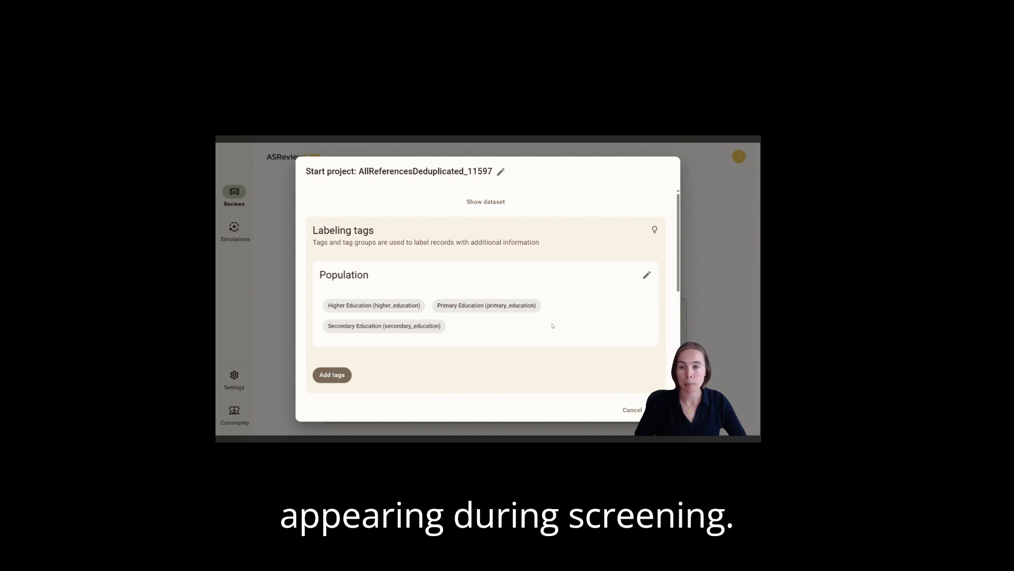
{"action": "scroll", "scroll_direction": "down", "scroll_amount": 3}
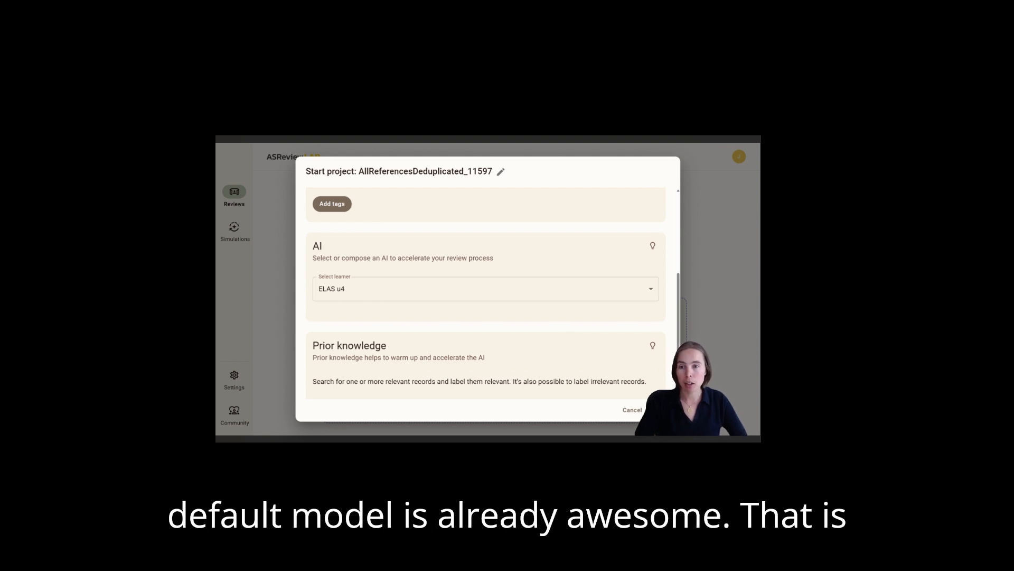
Choose ELAS u4 from the AI learner list.
{"action": "left_click", "coordinate": [485, 288]}
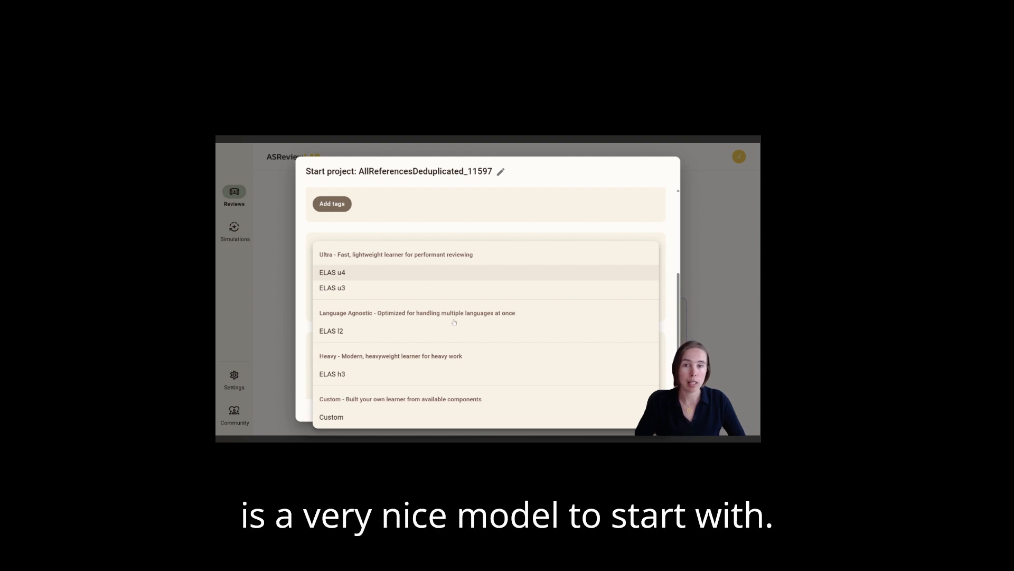
{"action": "left_click", "coordinate": [332, 271]}
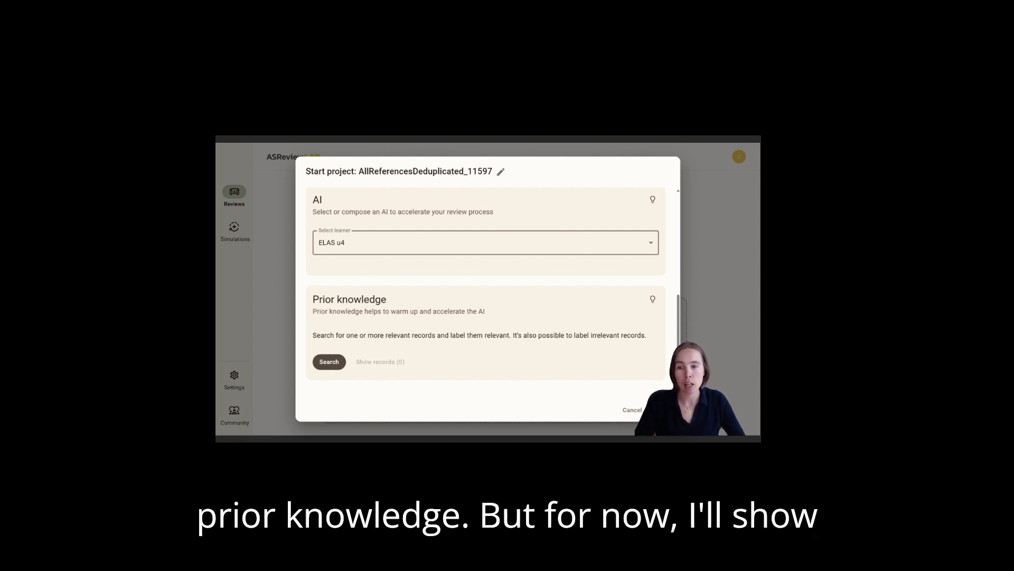
Search 'frerejean' and label the Frerejean article relevant as prior knowledge, tagged Higher Education.
{"action": "left_click", "coordinate": [328, 361]}
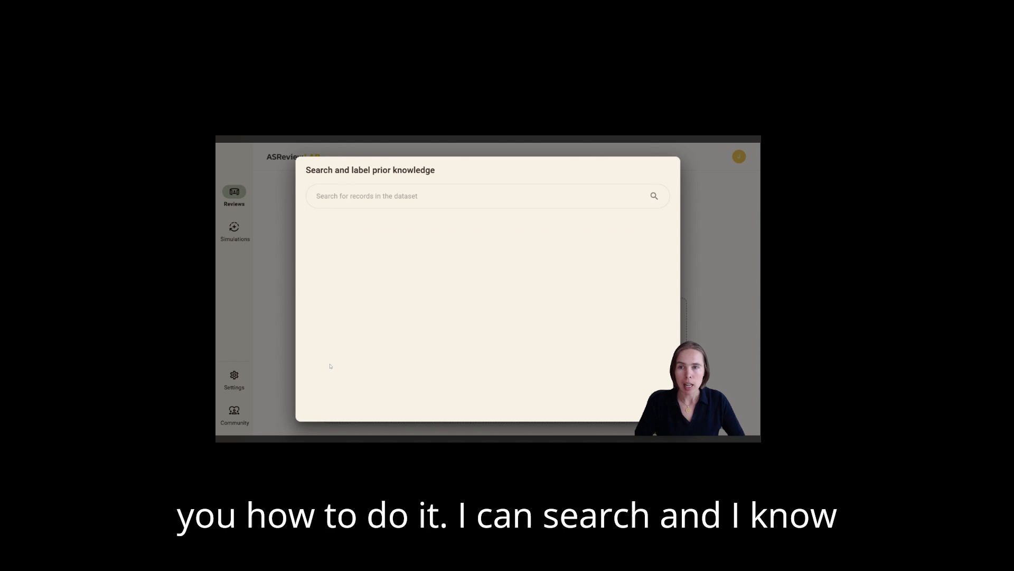
{"action": "type", "text": "frerejean"}
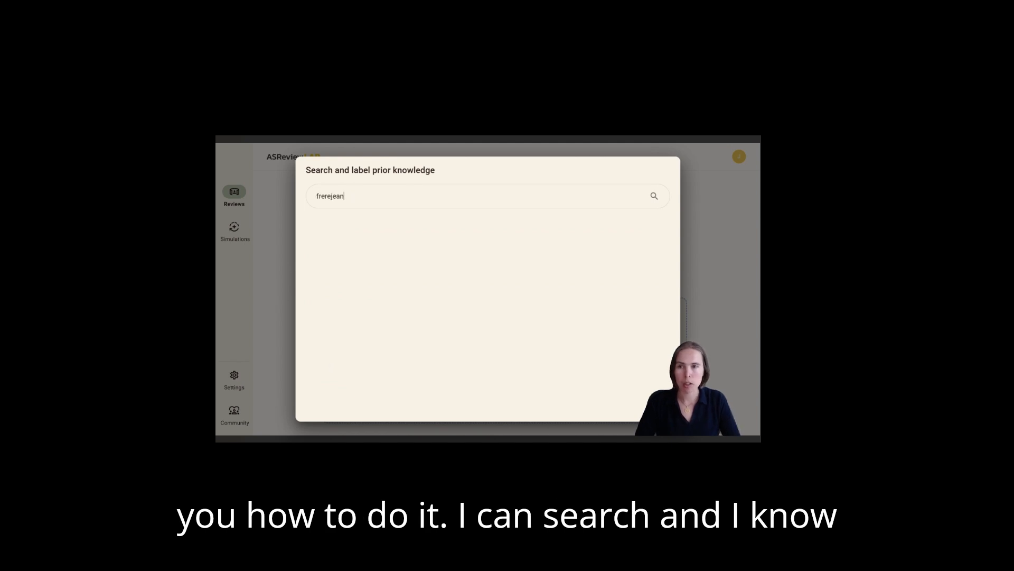
{"action": "left_click", "coordinate": [653, 195]}
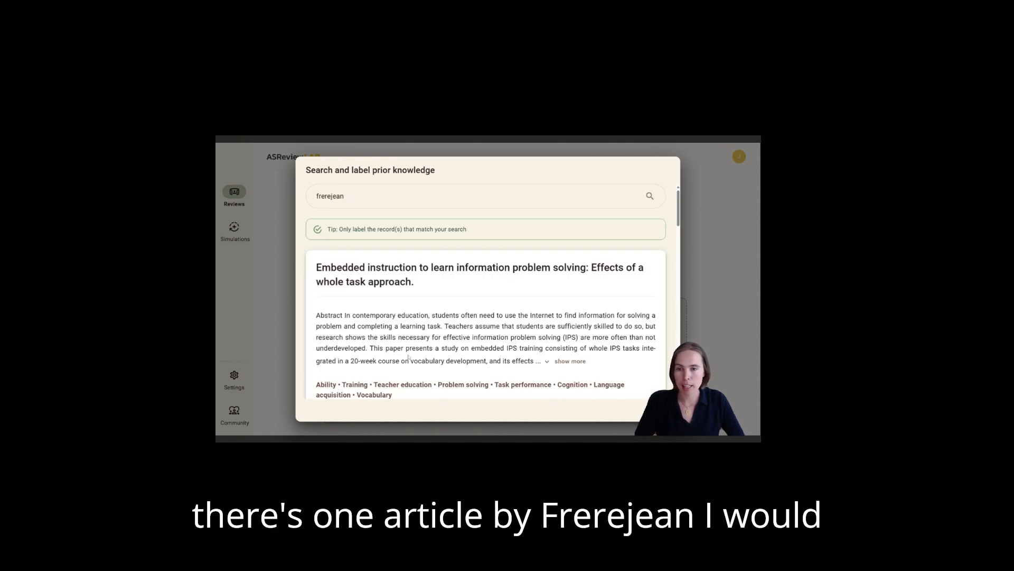
{"action": "scroll", "scroll_direction": "down", "scroll_amount": 3}
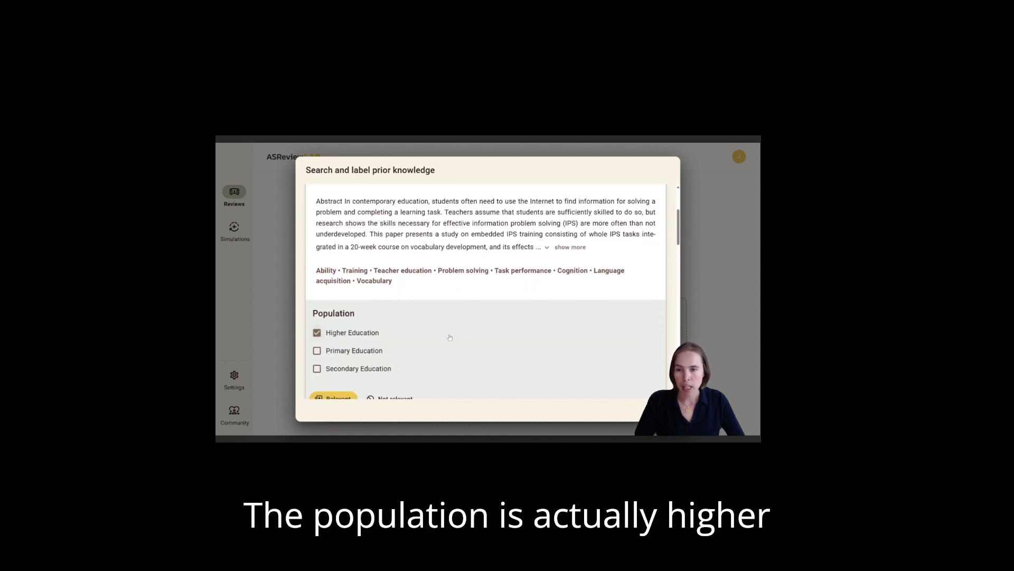
{"action": "scroll", "scroll_direction": "down", "scroll_amount": 3}
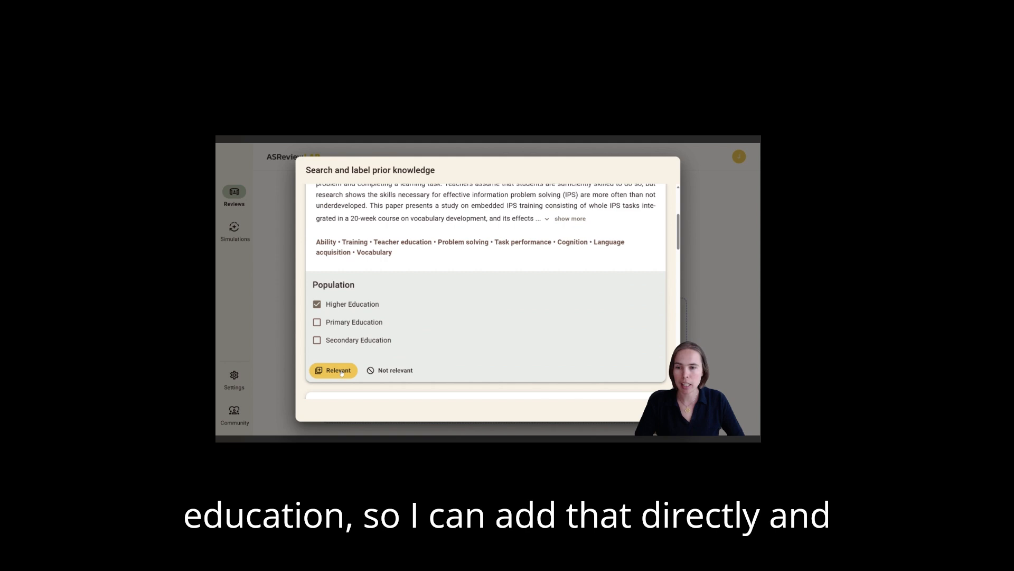
{"action": "left_click", "coordinate": [333, 370]}
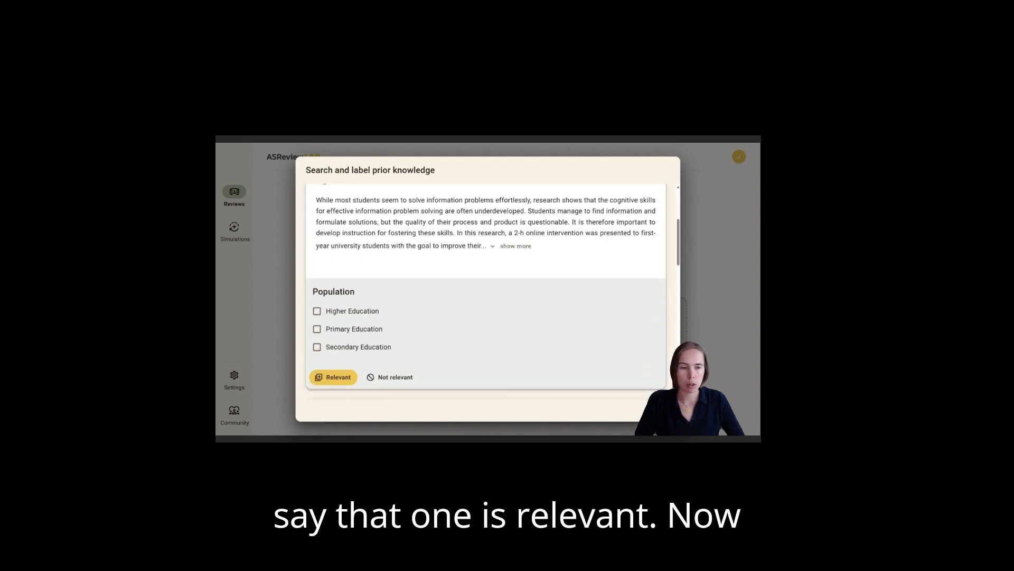
{"action": "left_click", "coordinate": [332, 376]}
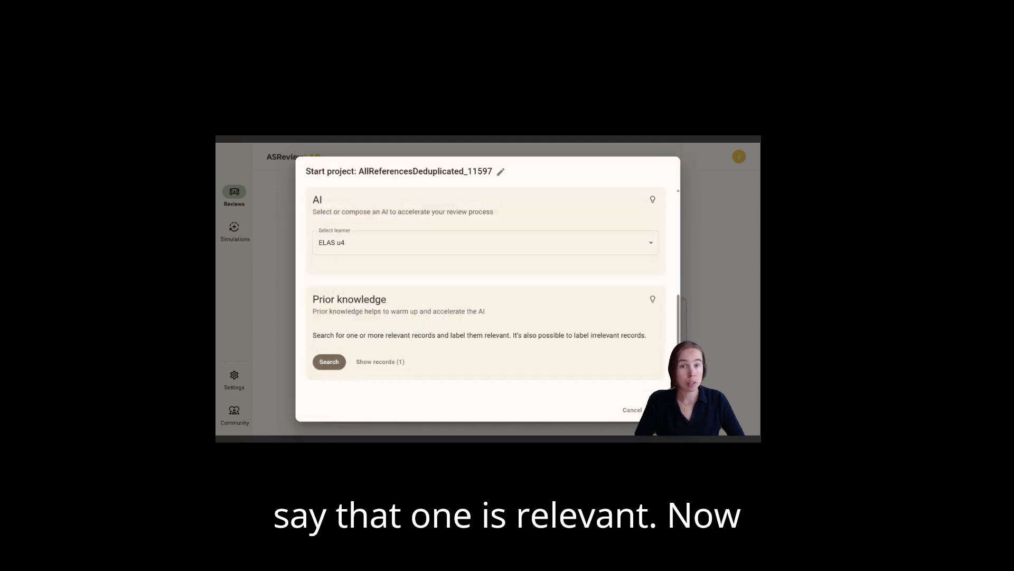